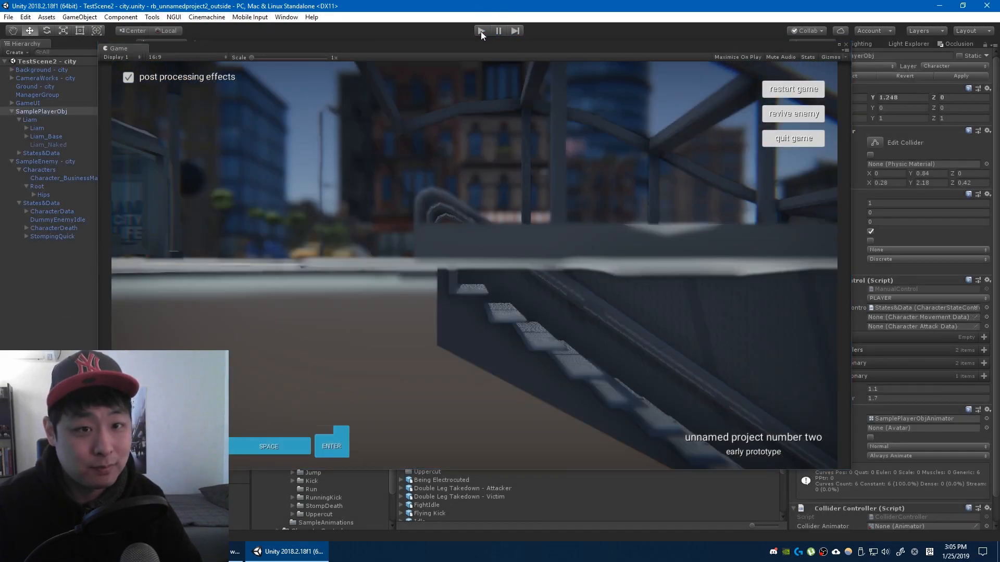
pyautogui.click(482, 30)
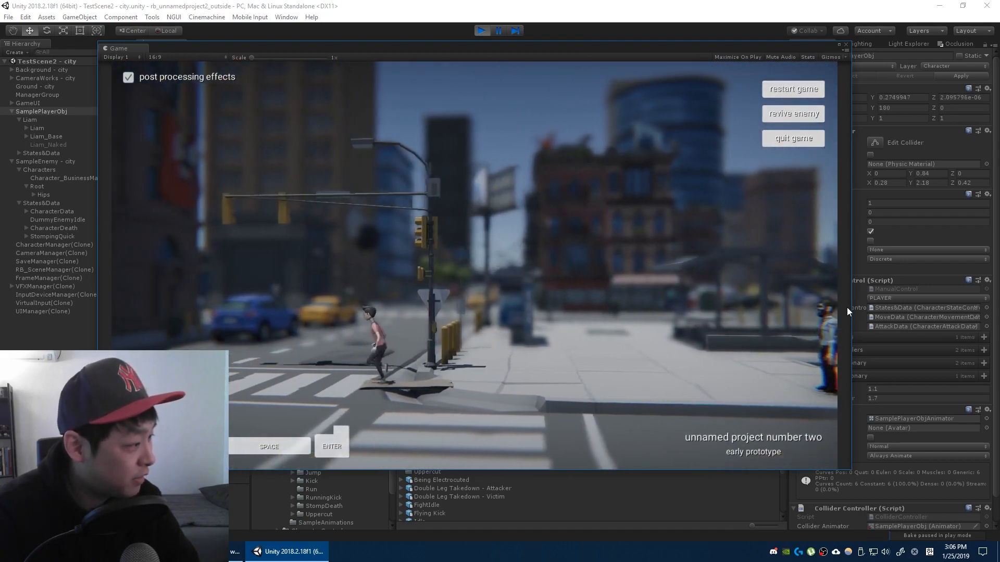
pyautogui.press('space')
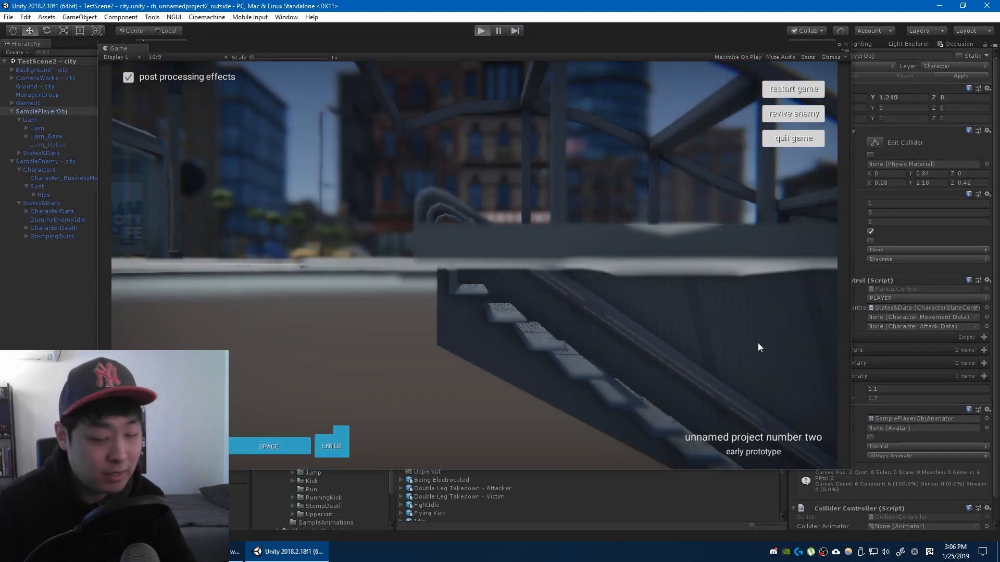
pyautogui.moveTo(849, 376)
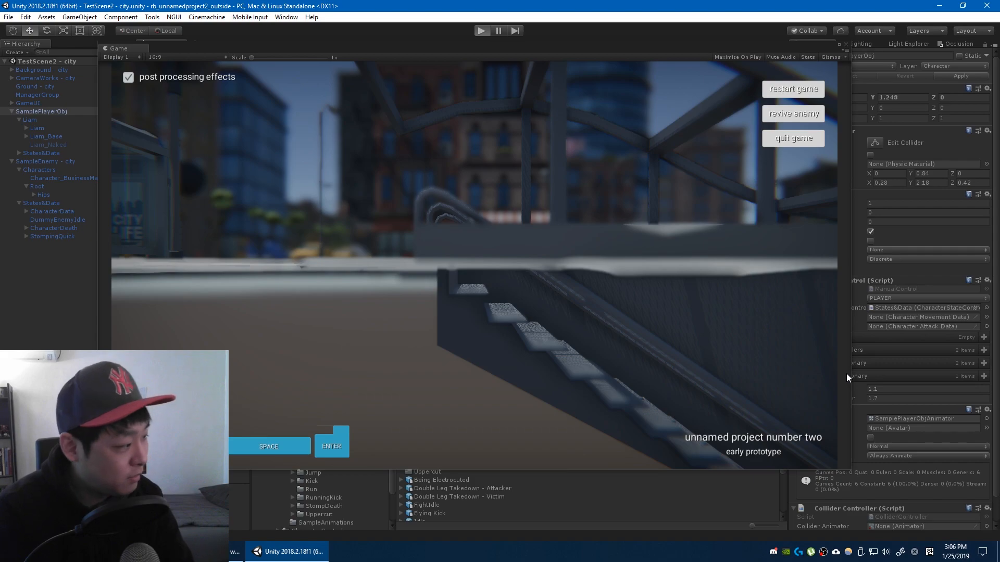